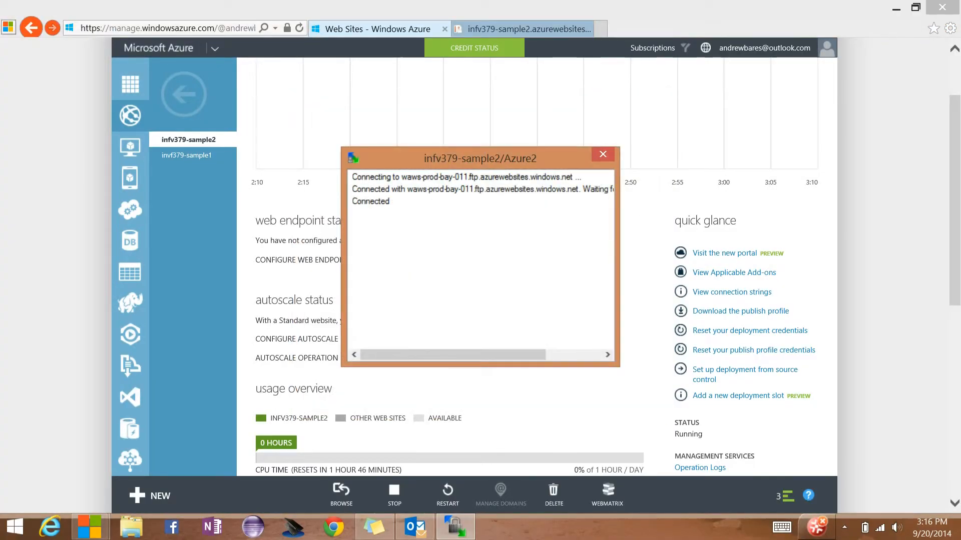
Close the connected FTP session window for infv379-sample2, returning to the website dashboard
{"action": "left_click", "coordinate": [601, 154]}
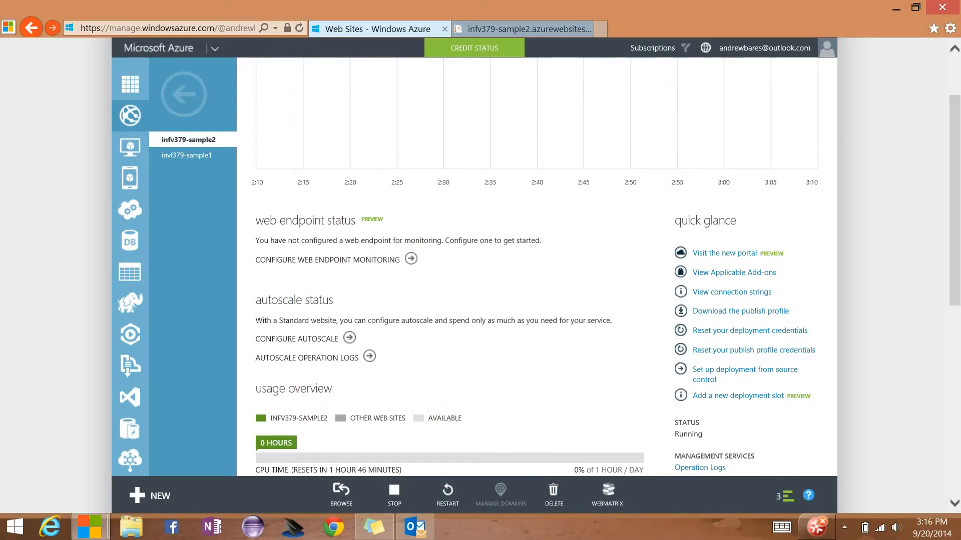